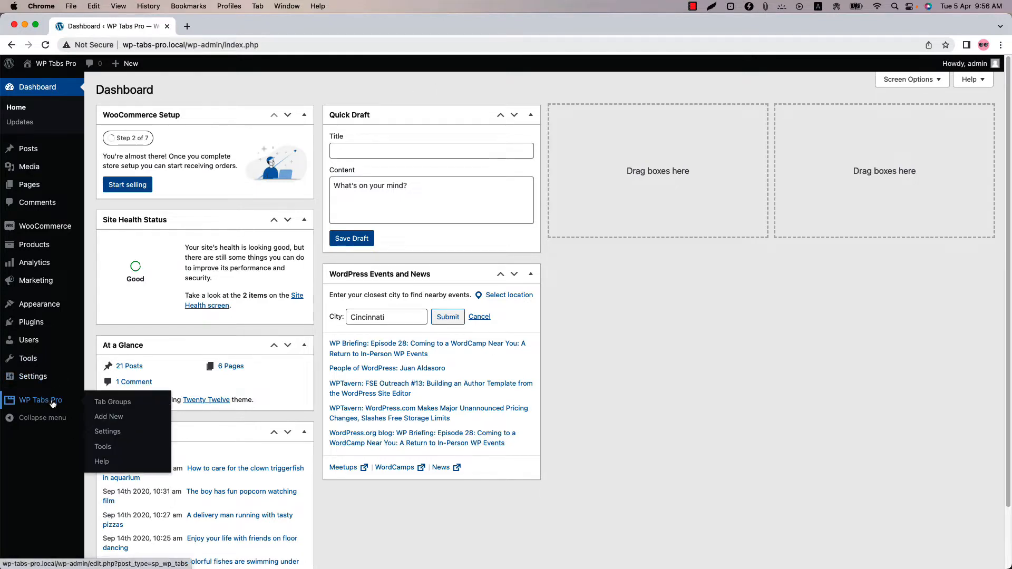
{"action": "mouse_move", "coordinate": [109, 417]}
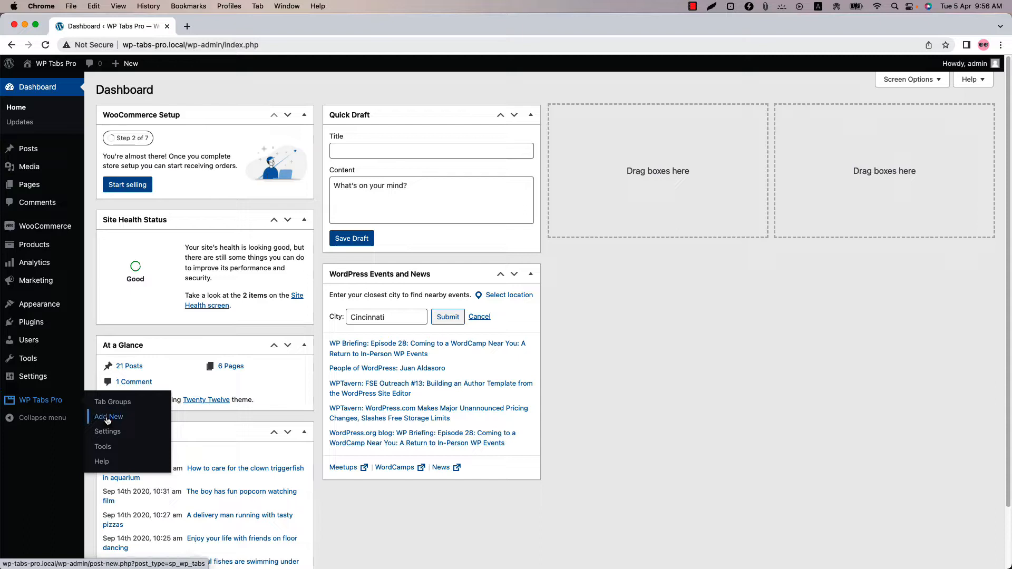
Step: Open the Tab Groups list under WP Tabs Pro in the admin sidebar
{"action": "left_click", "coordinate": [112, 401]}
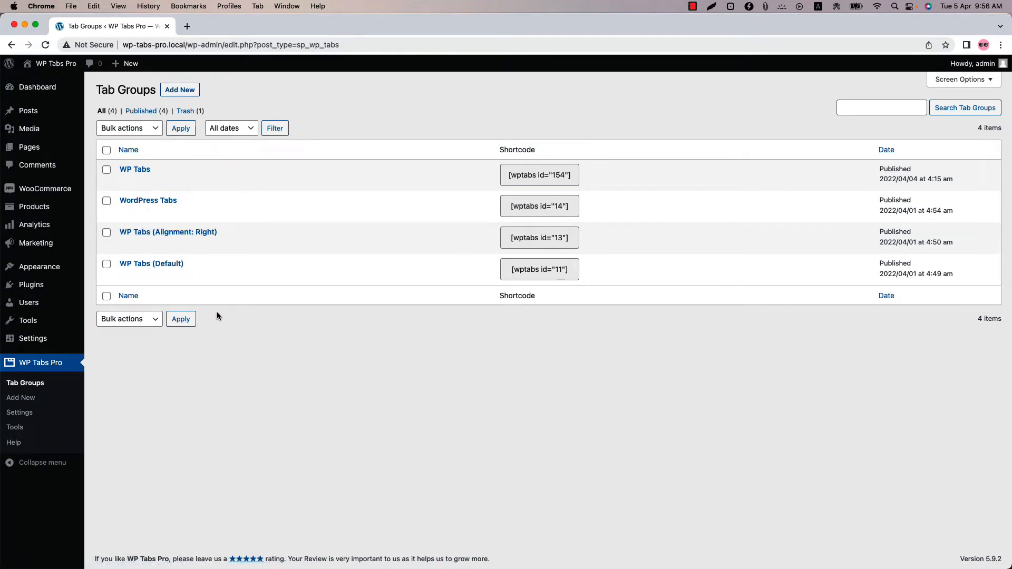
Step: Open the WP Tabs (Default) group for editing and scroll to Tabs Settings
{"action": "left_click", "coordinate": [151, 263]}
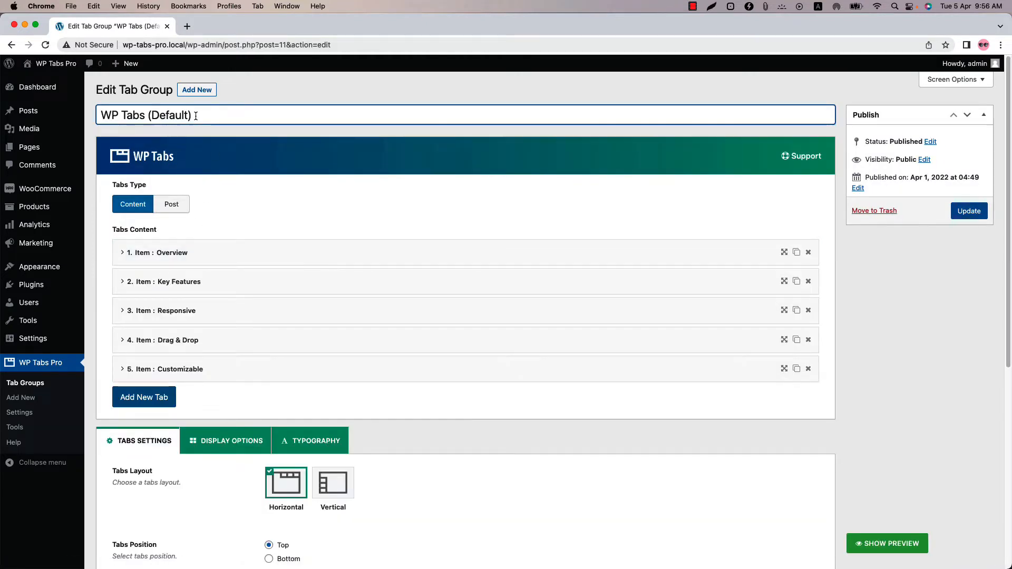
{"action": "mouse_move", "coordinate": [288, 263]}
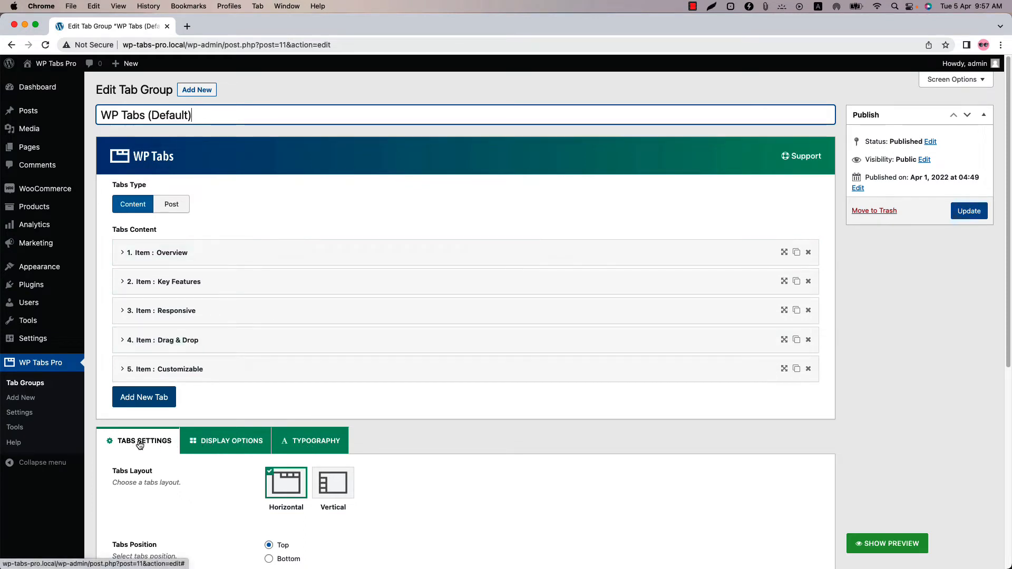
{"action": "scroll", "scroll_direction": "down", "scroll_amount": 3}
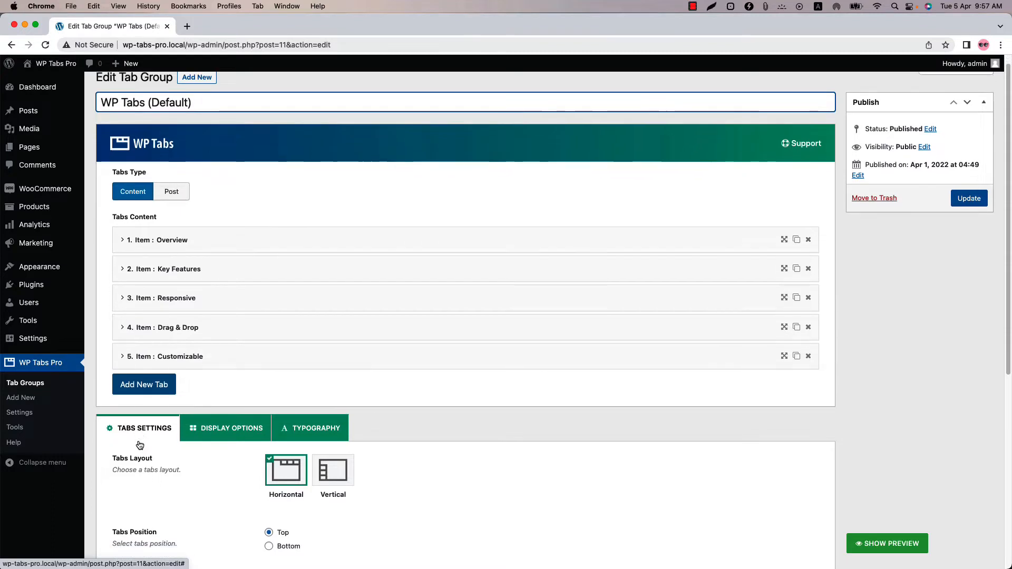
{"action": "scroll", "scroll_direction": "down", "scroll_amount": 3}
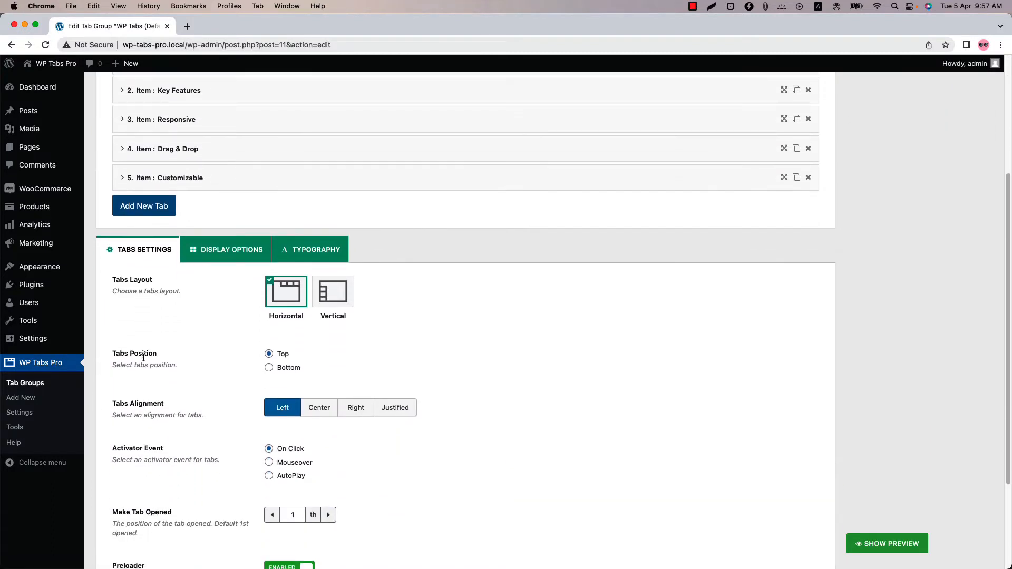
{"action": "mouse_move", "coordinate": [141, 406]}
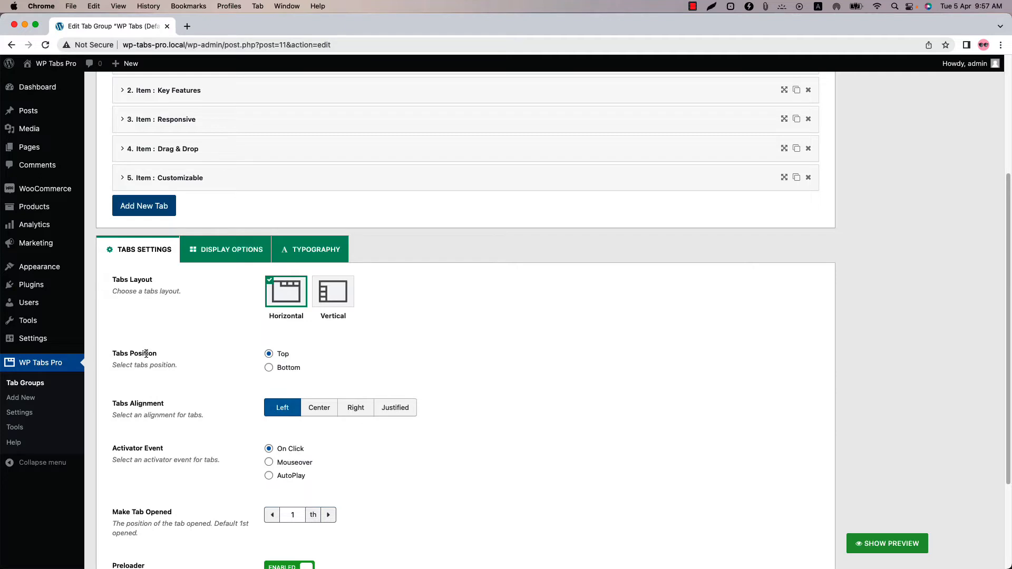
{"action": "mouse_move", "coordinate": [285, 307]}
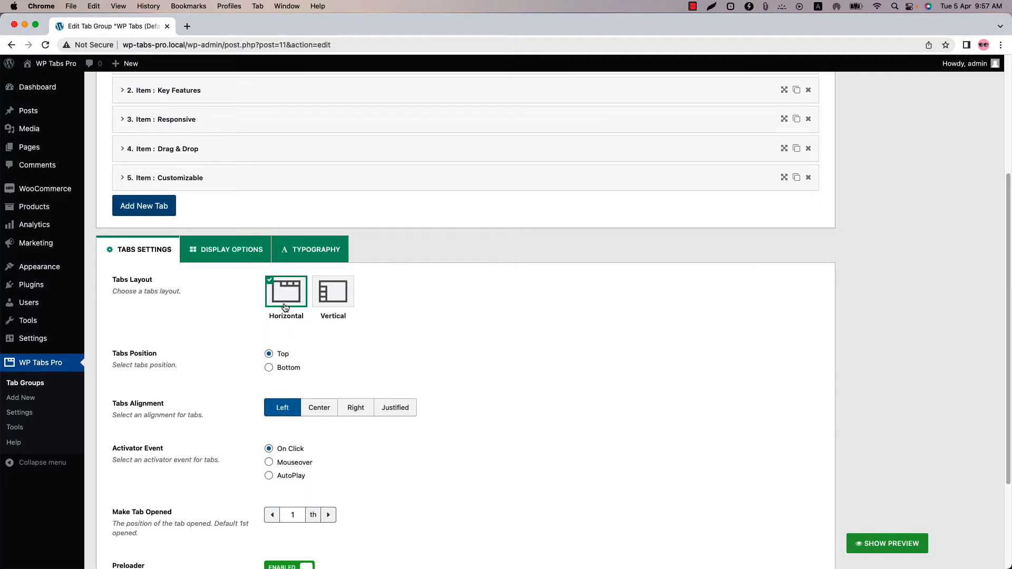
Step: Show the live preview with Tabs Position set to Bottom
{"action": "left_click", "coordinate": [886, 543]}
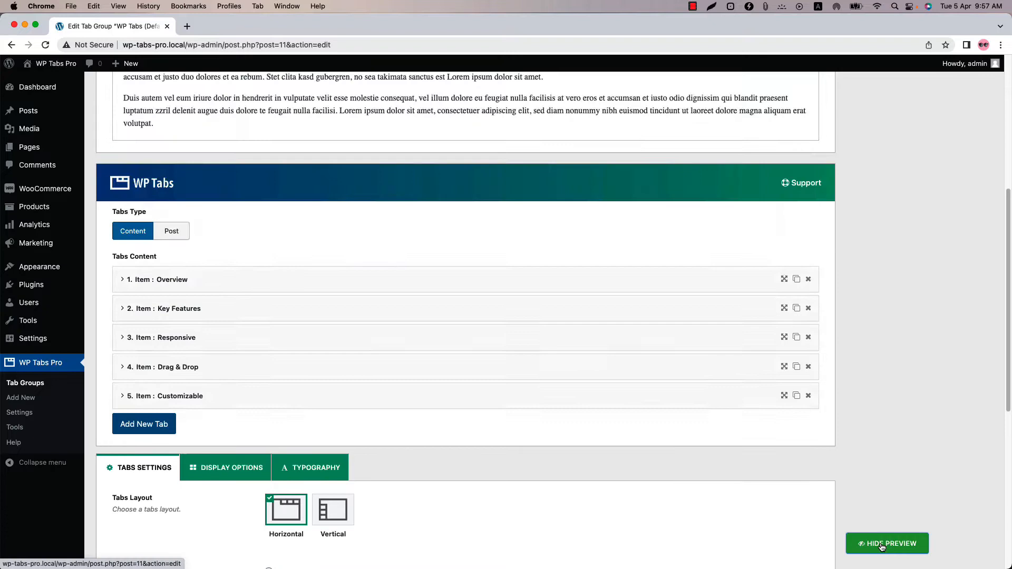
{"action": "left_click", "coordinate": [887, 543]}
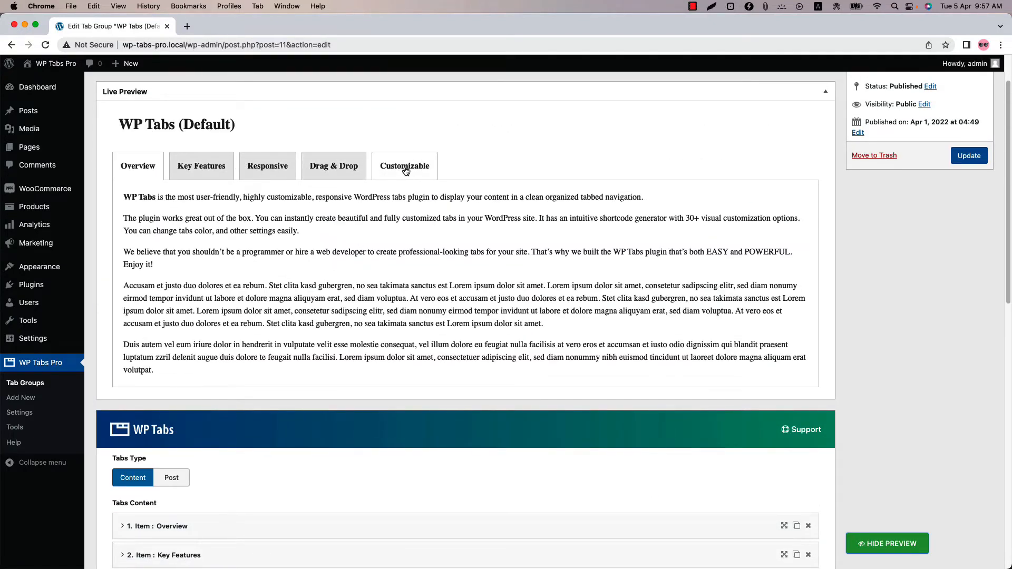
{"action": "scroll", "scroll_direction": "down", "scroll_amount": 3}
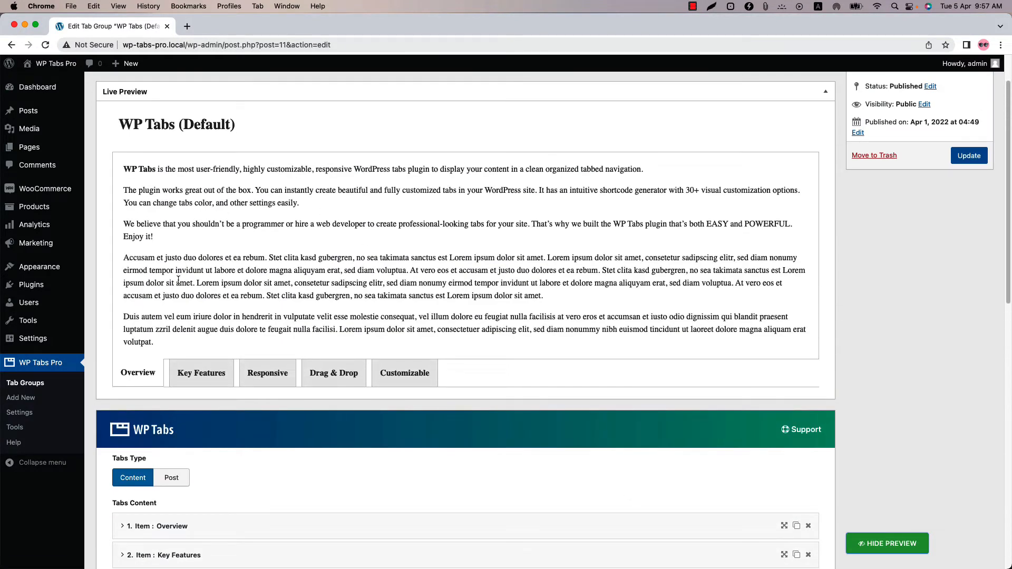
{"action": "mouse_move", "coordinate": [363, 313]}
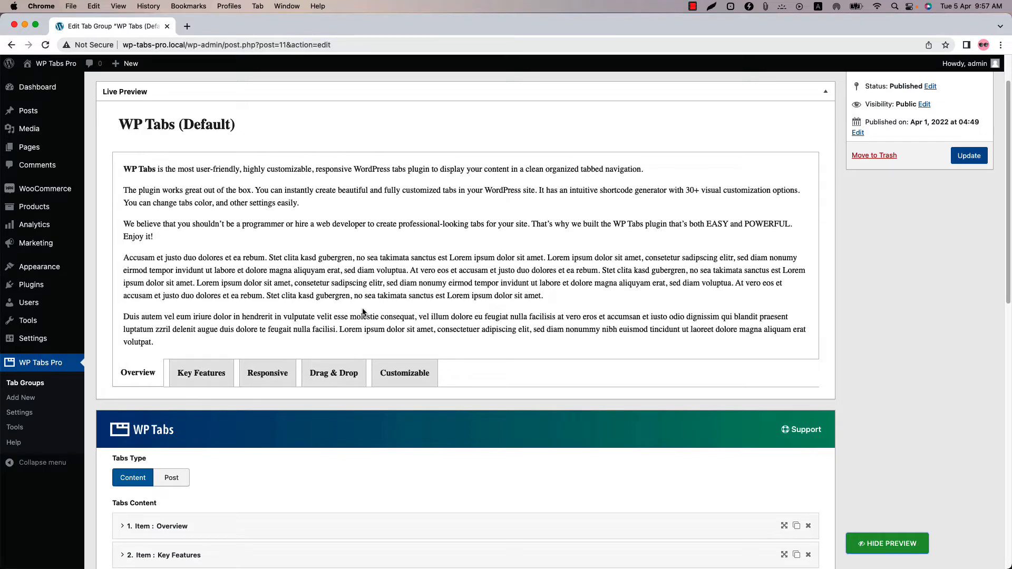
{"action": "scroll", "scroll_direction": "down", "scroll_amount": 3}
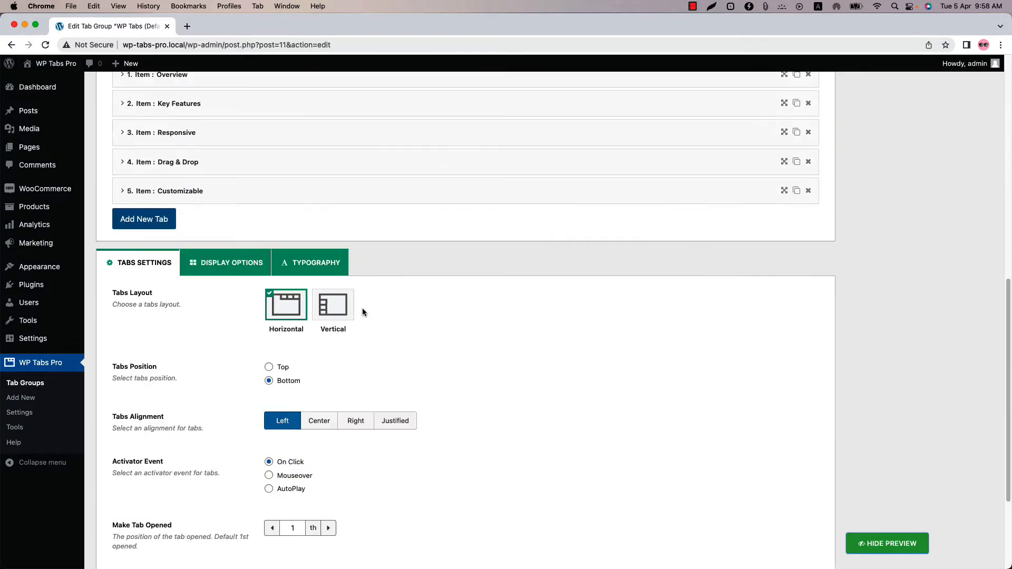
Step: Switch the tabs to a vertical layout and preview them on the left
{"action": "left_click", "coordinate": [334, 304]}
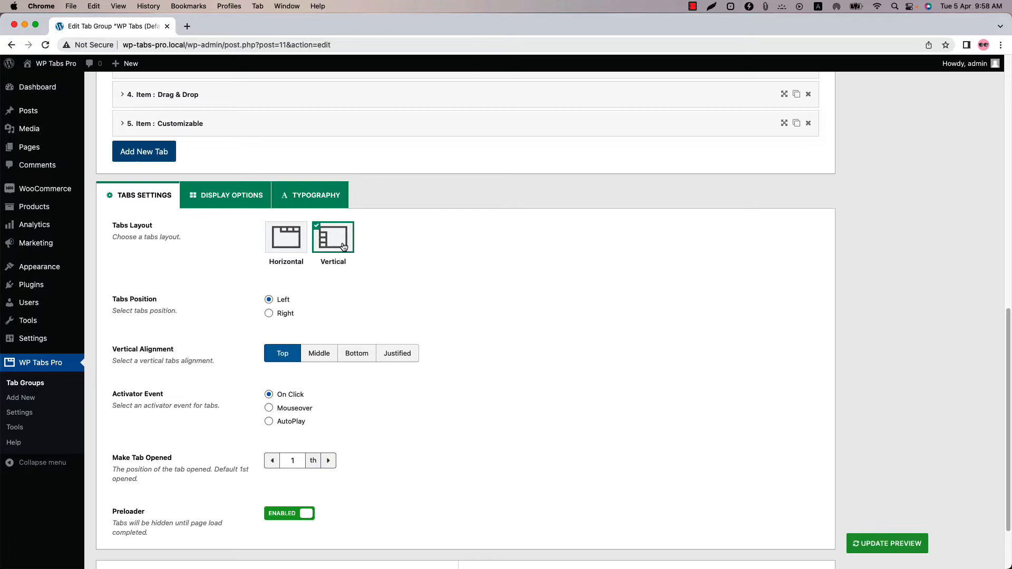
{"action": "mouse_move", "coordinate": [155, 308]}
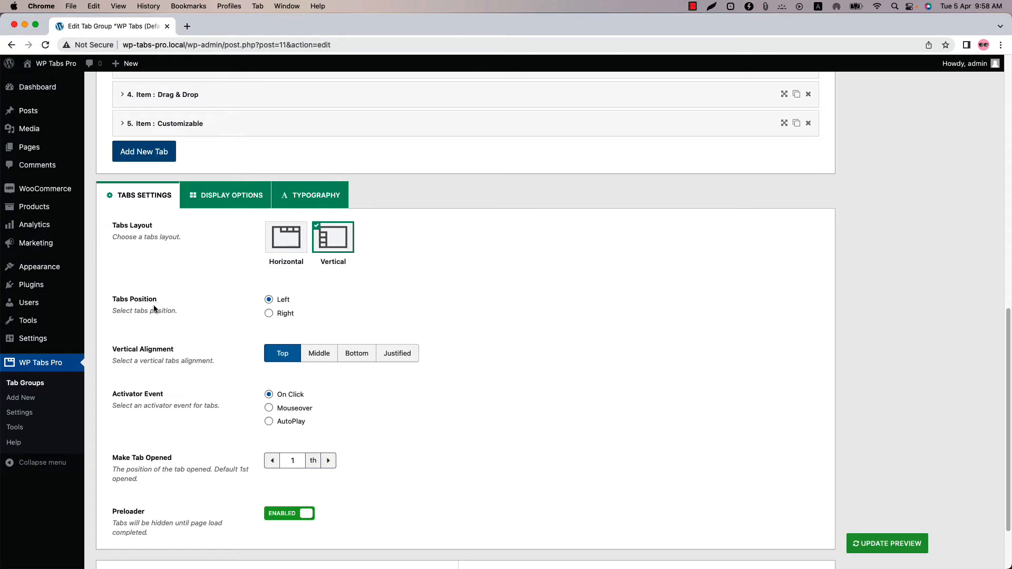
{"action": "mouse_move", "coordinate": [296, 314]}
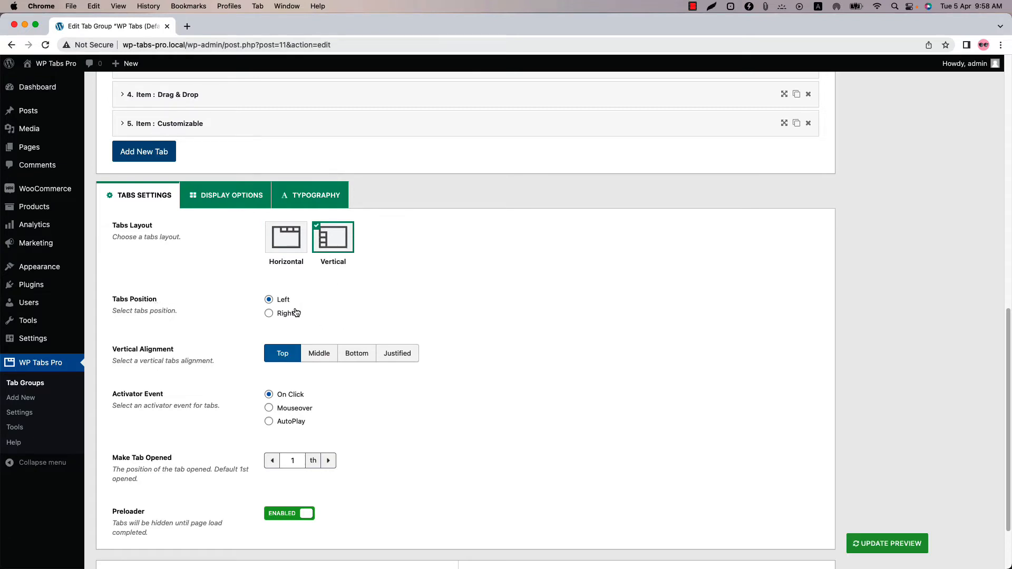
{"action": "left_click", "coordinate": [887, 543]}
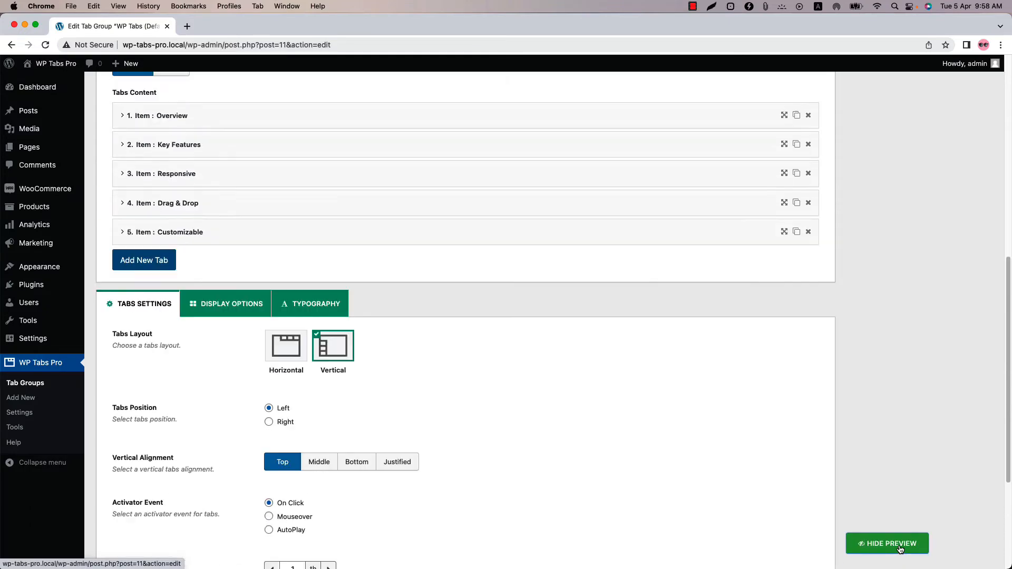
{"action": "left_click", "coordinate": [887, 543]}
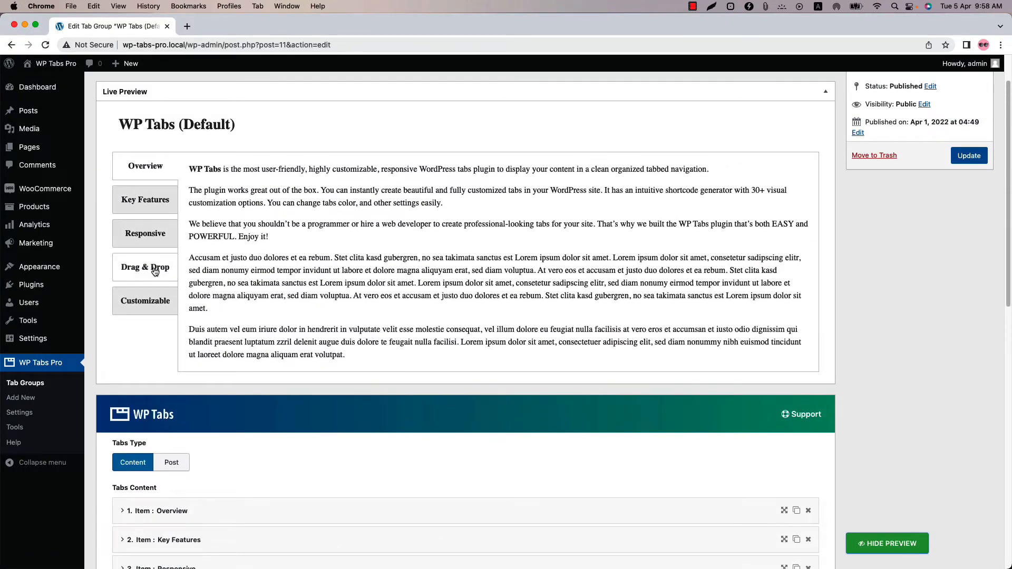
Step: Move the vertical tabs to the Right and refresh the preview
{"action": "scroll", "scroll_direction": "down", "scroll_amount": 3}
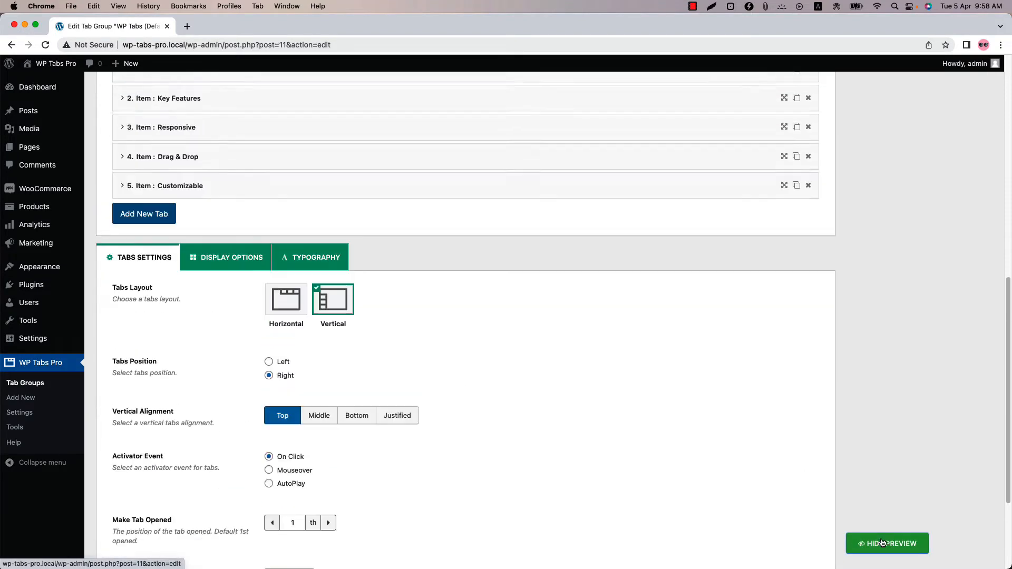
{"action": "left_click", "coordinate": [887, 544]}
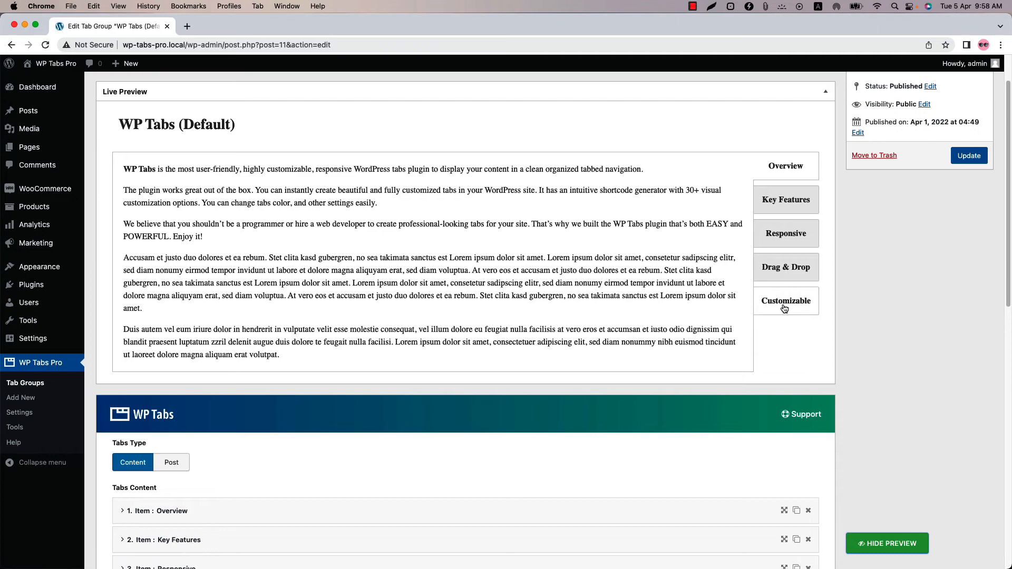
{"action": "scroll", "scroll_direction": "down", "scroll_amount": 3}
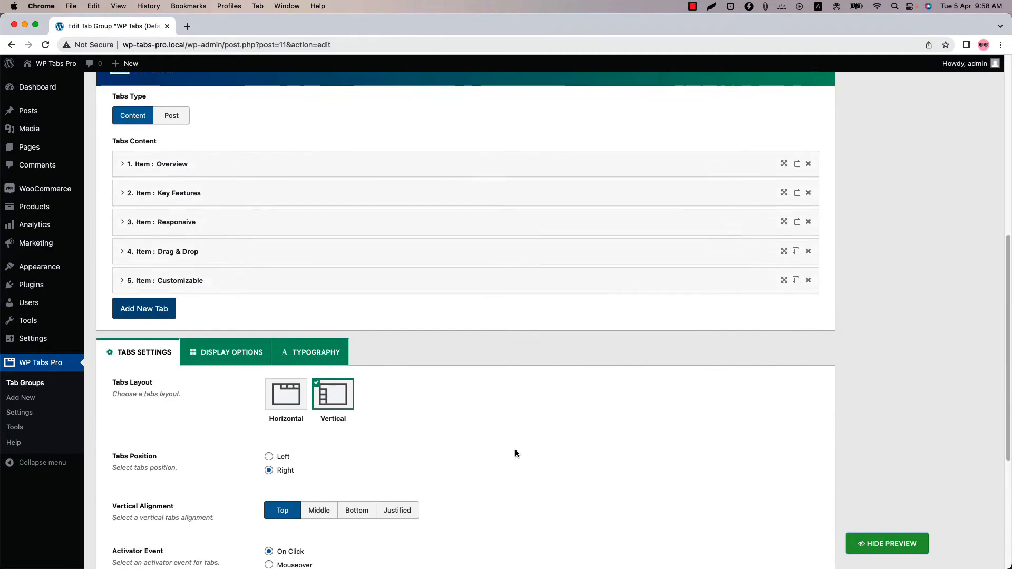
{"action": "scroll", "scroll_direction": "down", "scroll_amount": 3}
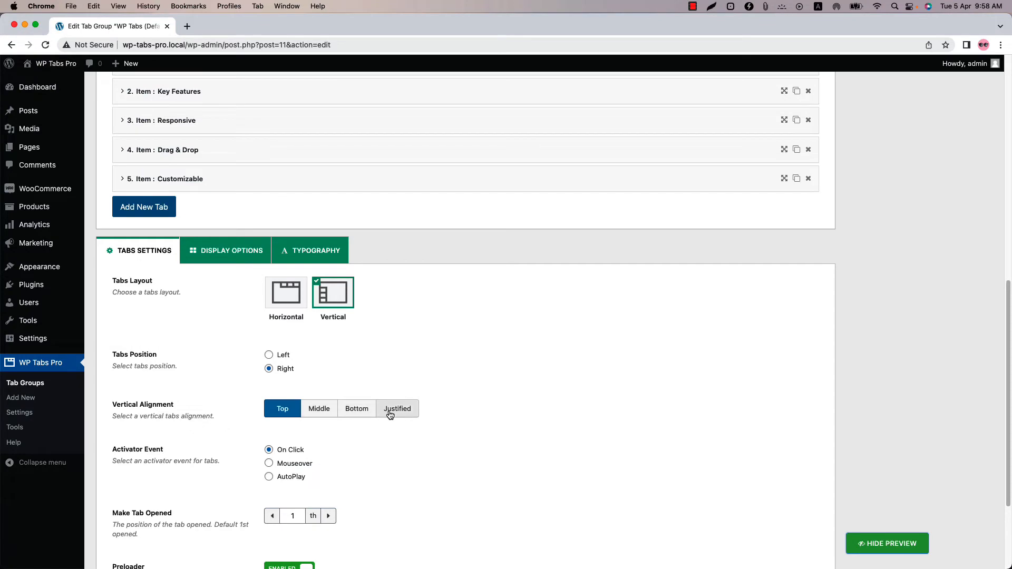
Step: Give the vertical tabs Justified alignment, update the preview, then choose the Horizontal layout
{"action": "left_click", "coordinate": [397, 408]}
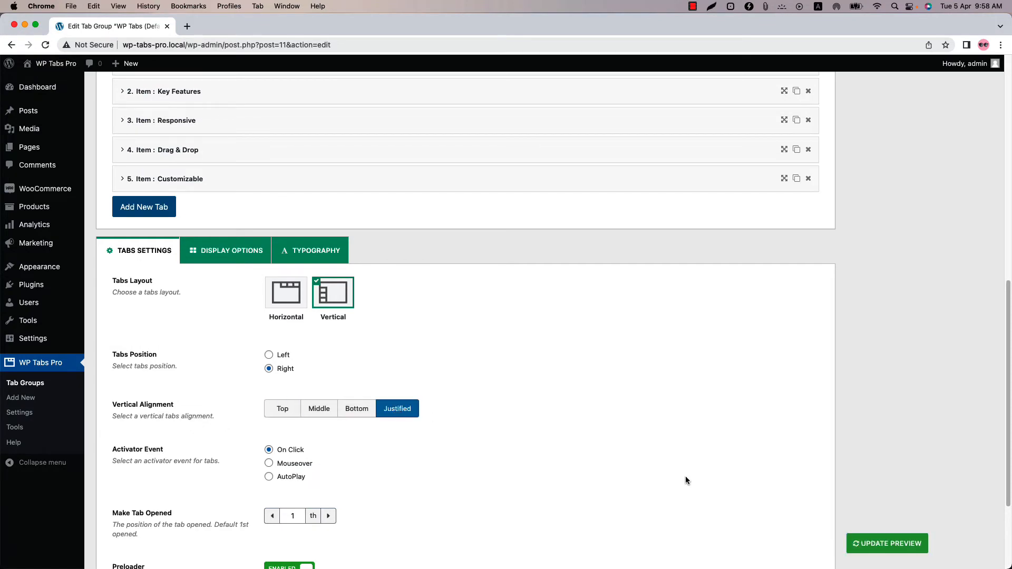
{"action": "left_click", "coordinate": [887, 543]}
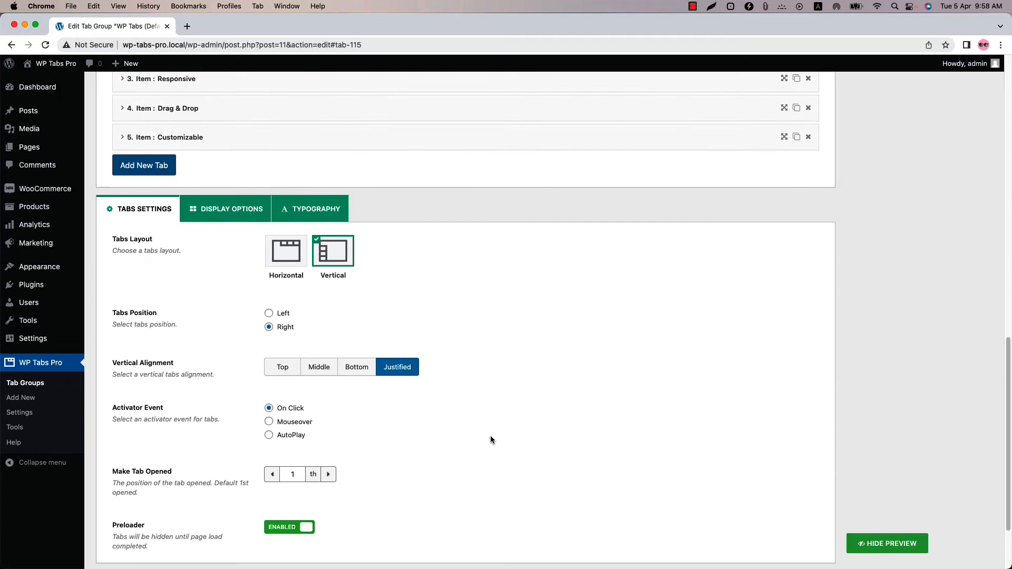
{"action": "left_click", "coordinate": [286, 250]}
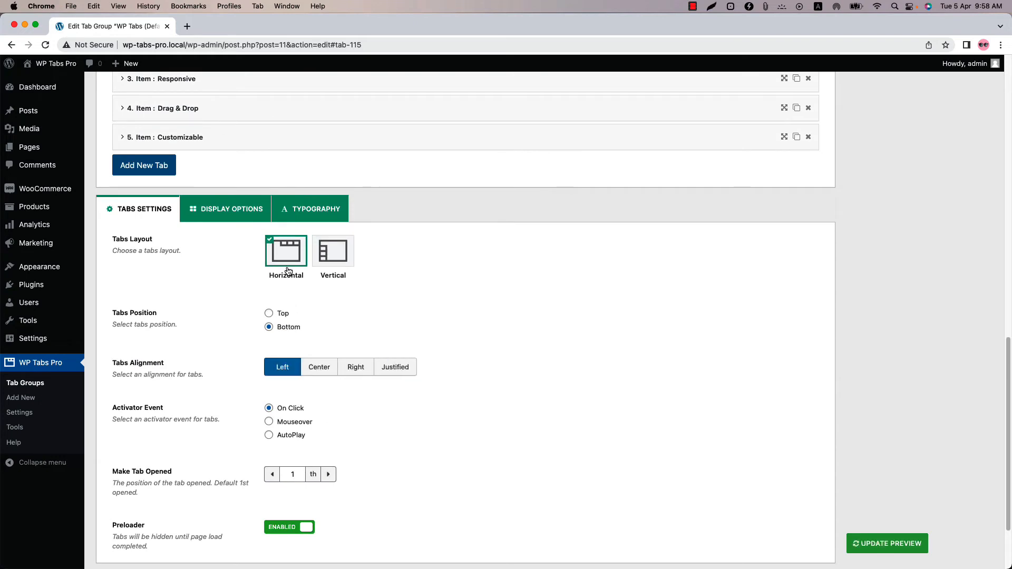
{"action": "mouse_move", "coordinate": [222, 349]}
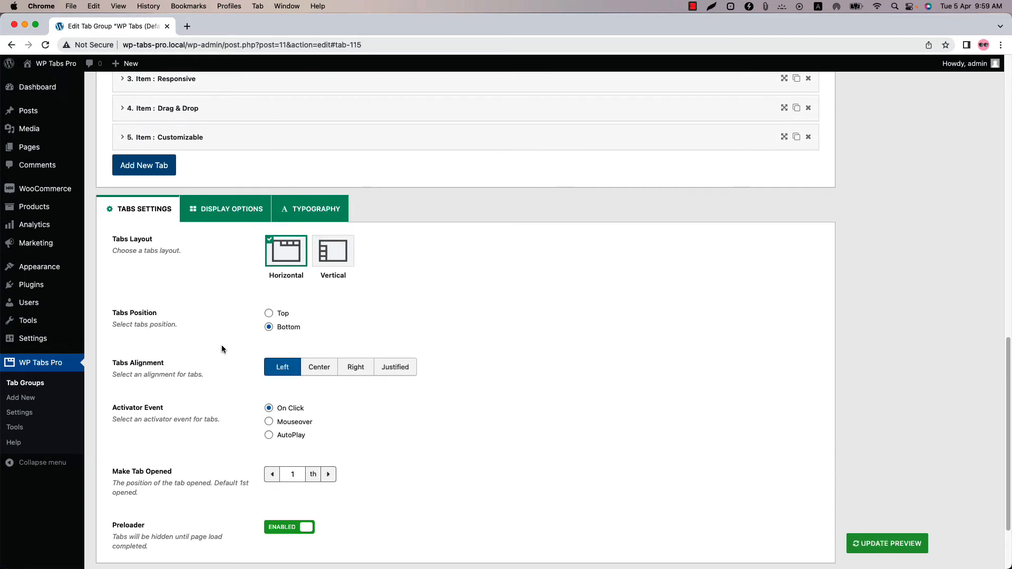
Step: Preview the horizontal bottom tabs, then set Top position with Center alignment
{"action": "left_click", "coordinate": [319, 367]}
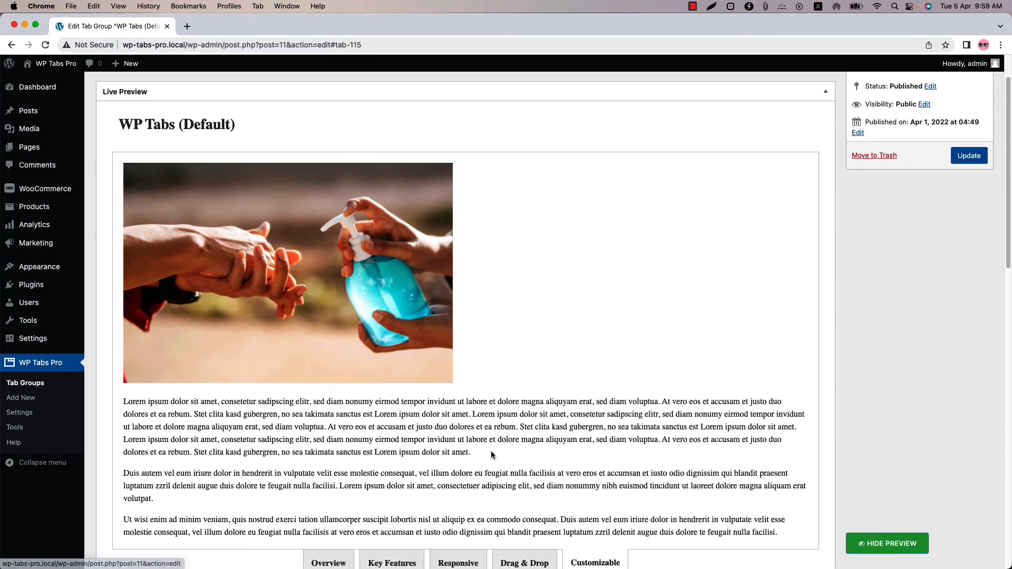
{"action": "scroll", "scroll_direction": "down", "scroll_amount": 3}
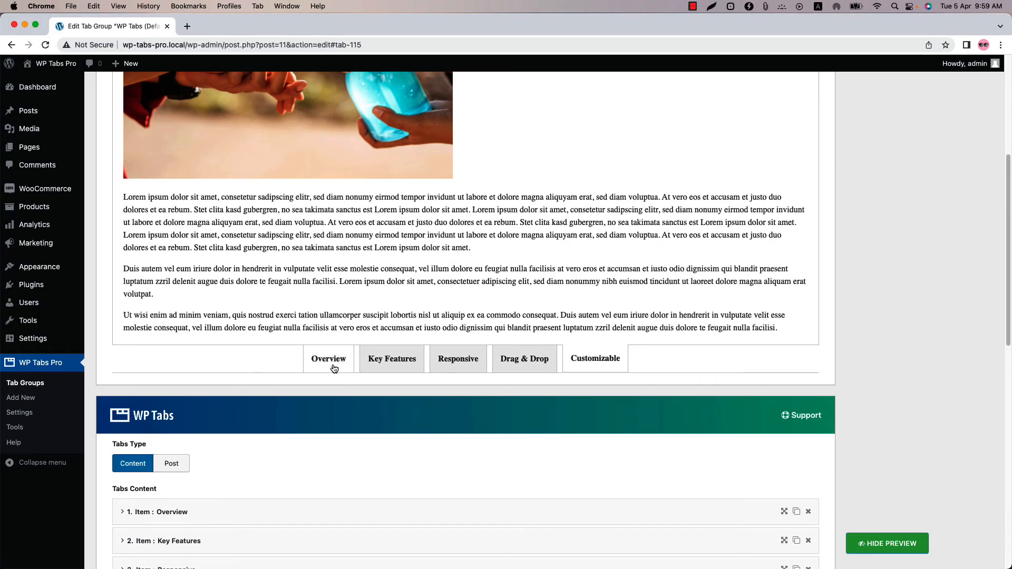
{"action": "scroll", "scroll_direction": "down", "scroll_amount": 3}
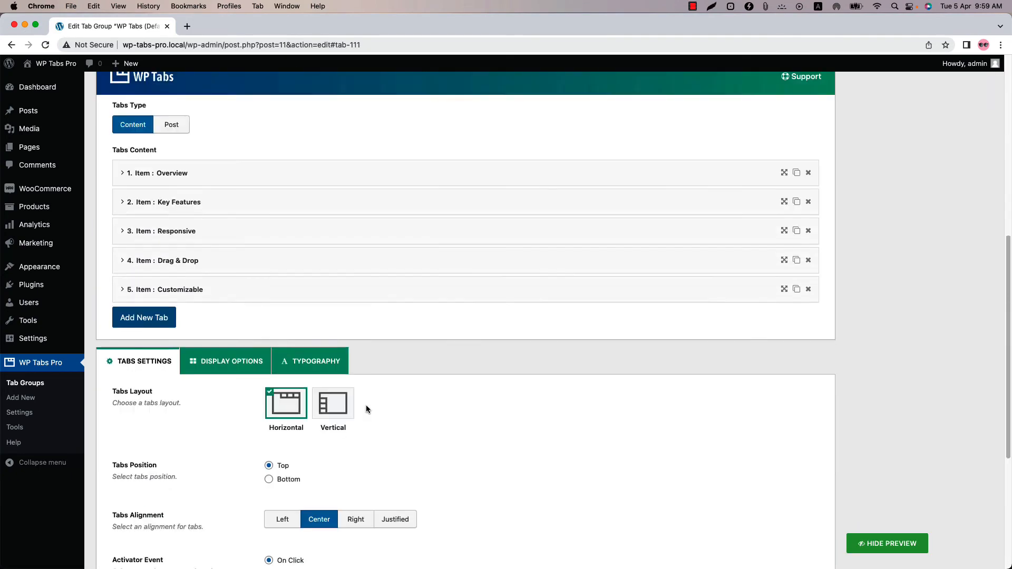
Step: Set Tabs Alignment to Right and refresh the preview of the top tabs
{"action": "left_click", "coordinate": [356, 419]}
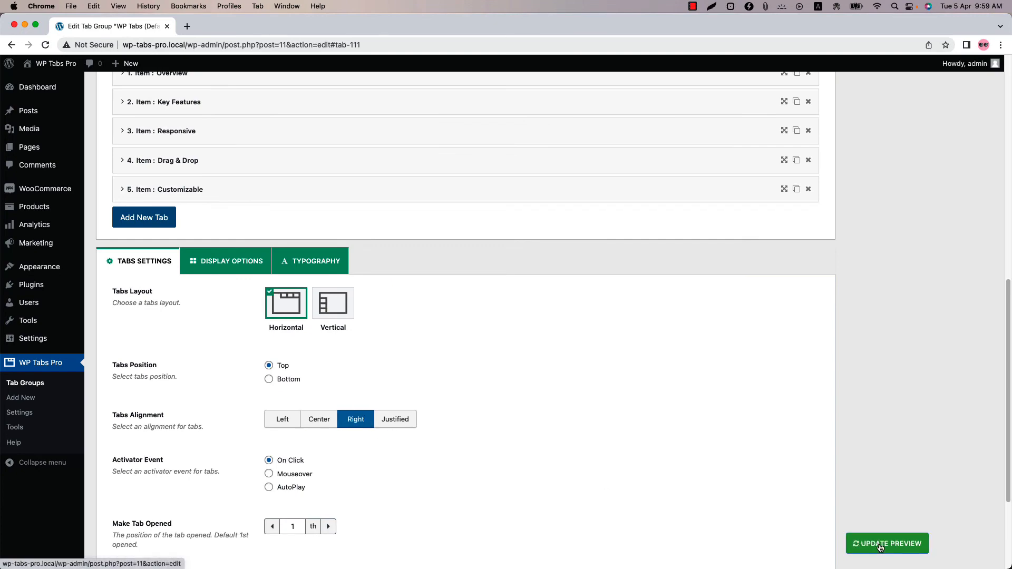
{"action": "left_click", "coordinate": [887, 543]}
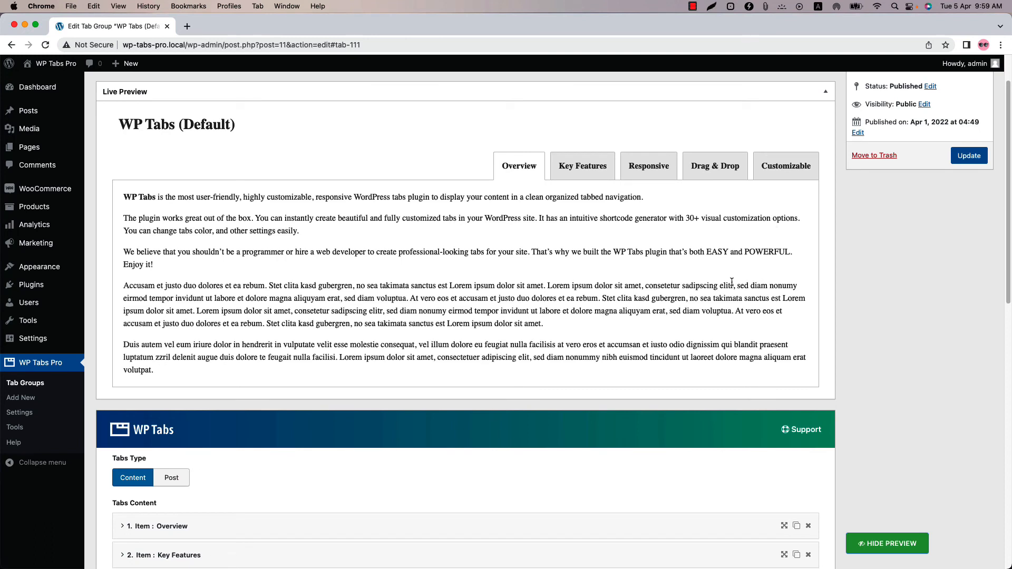
{"action": "mouse_move", "coordinate": [504, 281]}
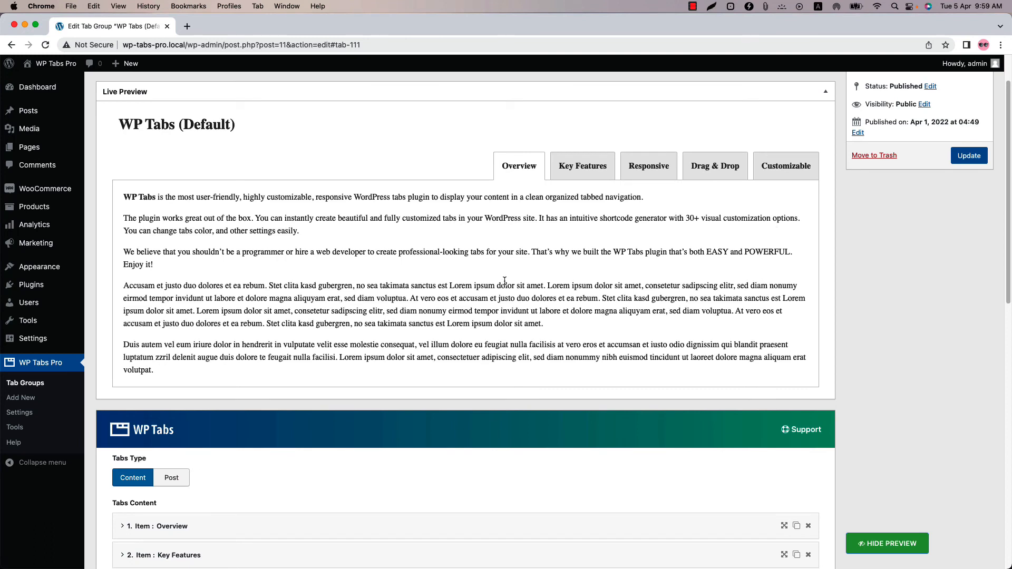